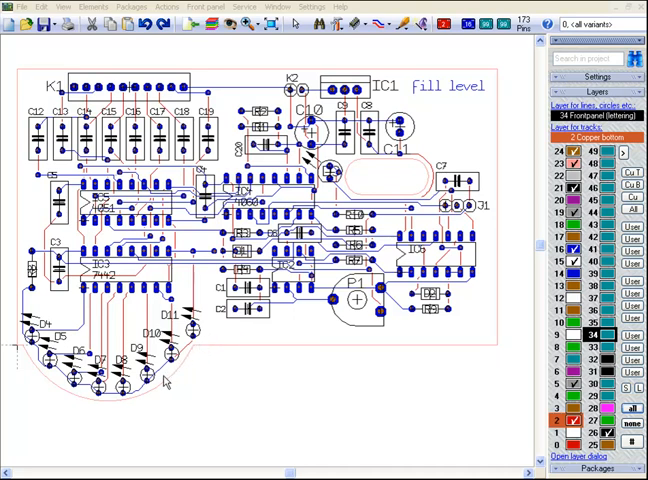
pyautogui.moveTo(68, 400)
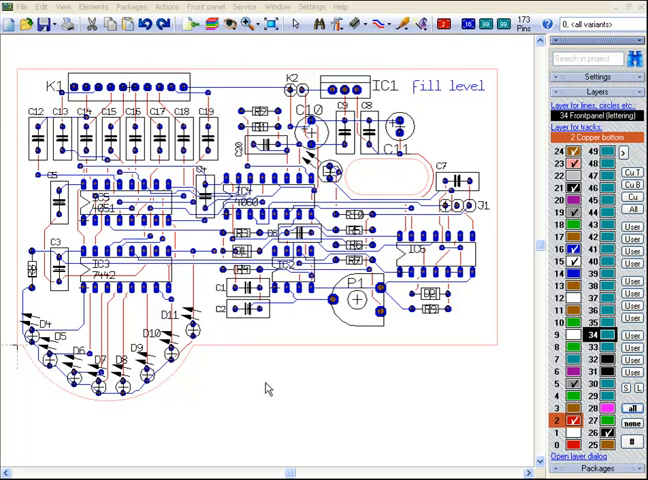
pyautogui.moveTo(368, 300)
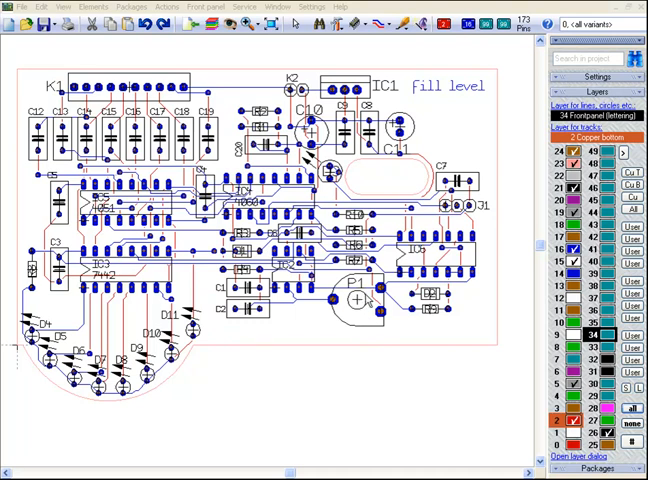
pyautogui.moveTo(352, 308)
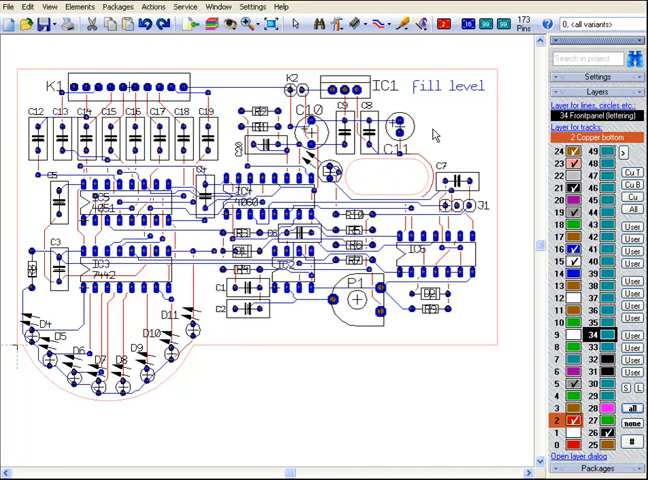
pyautogui.moveTo(478, 96)
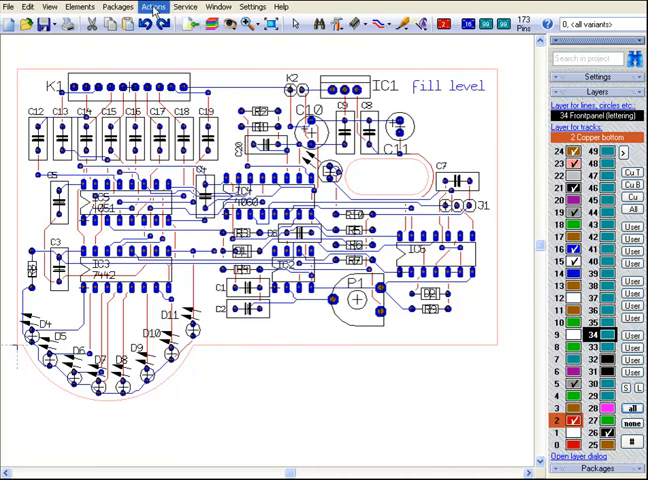
# Bring up the Front panel menu with its list of panel commands
pyautogui.click(152, 8)
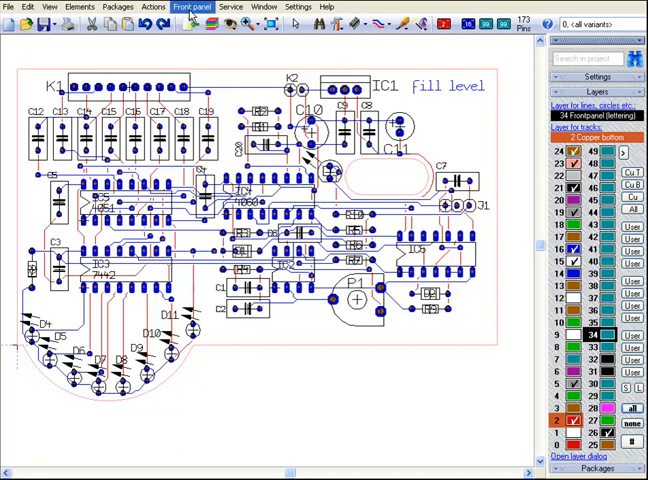
pyautogui.click(190, 8)
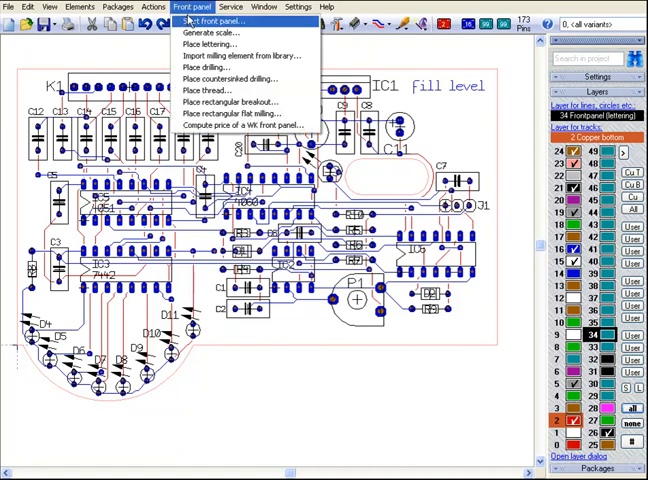
# Start a new front panel 103 mm wide, 67 mm high, placed above the PCB, and generate it
pyautogui.click(208, 32)
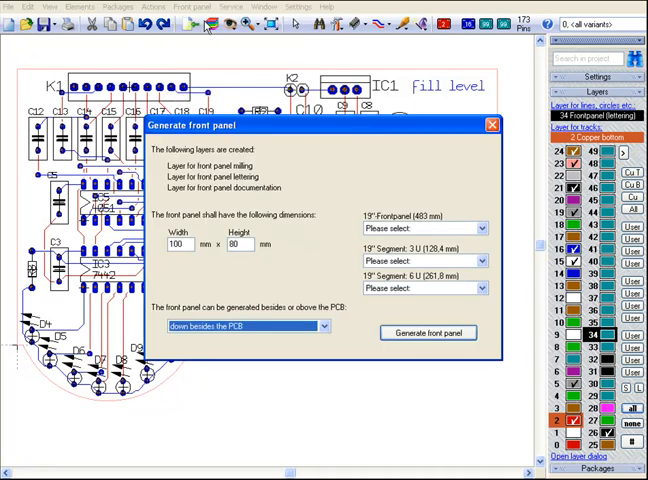
pyautogui.moveTo(218, 144)
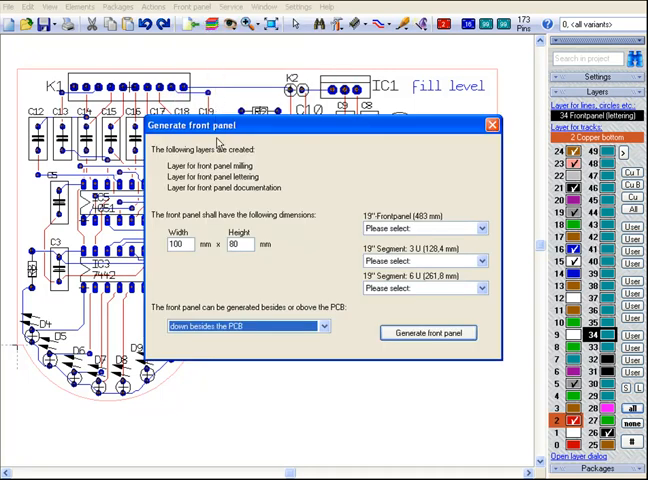
pyautogui.moveTo(218, 176)
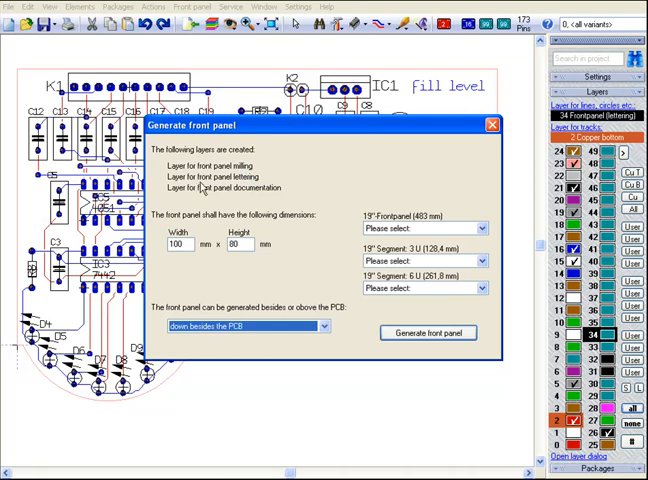
pyautogui.moveTo(220, 196)
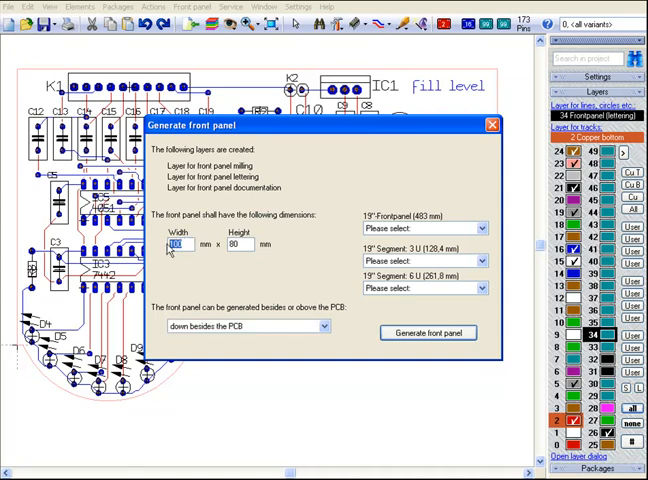
pyautogui.write('103')
pyautogui.click(242, 244)
pyautogui.write('87')
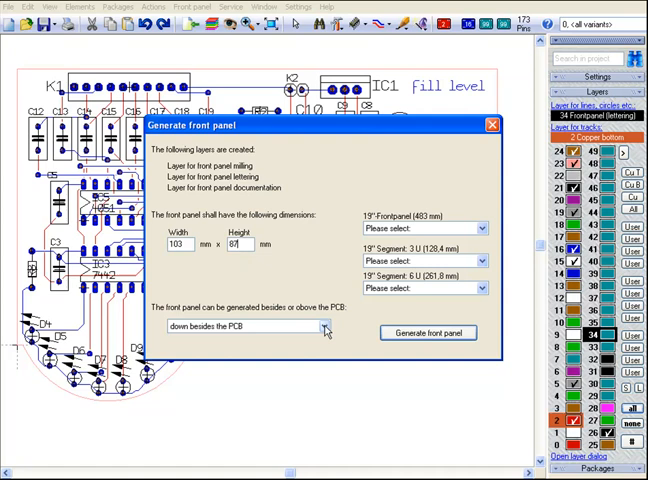
pyautogui.click(324, 326)
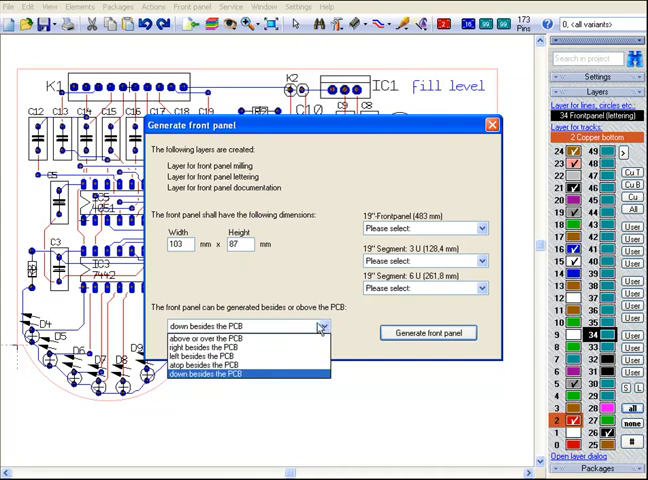
pyautogui.click(210, 336)
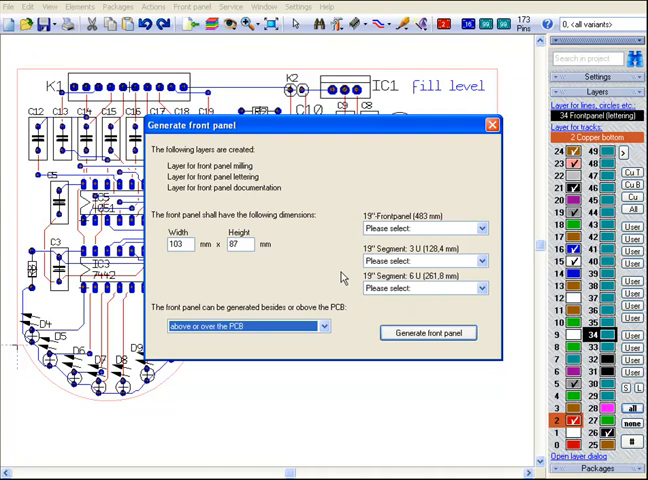
pyautogui.moveTo(338, 304)
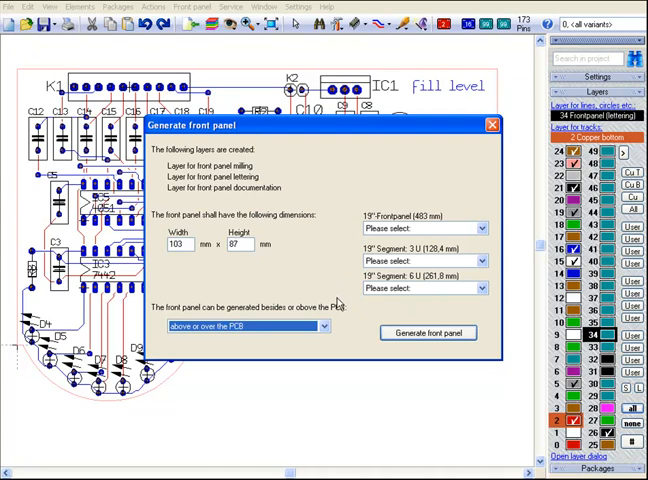
pyautogui.click(428, 332)
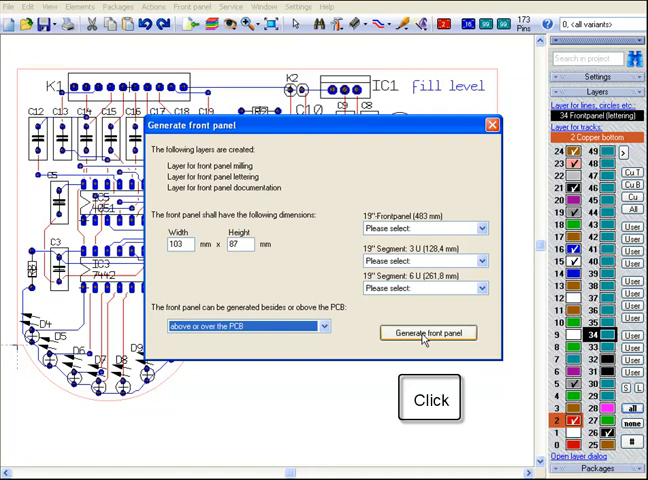
pyautogui.click(428, 332)
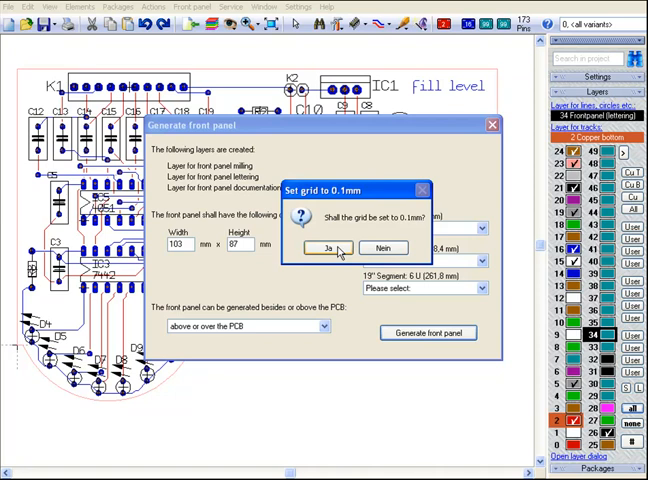
# Accept the 0.1 mm grid so the empty front panel outline appears over the board
pyautogui.click(334, 246)
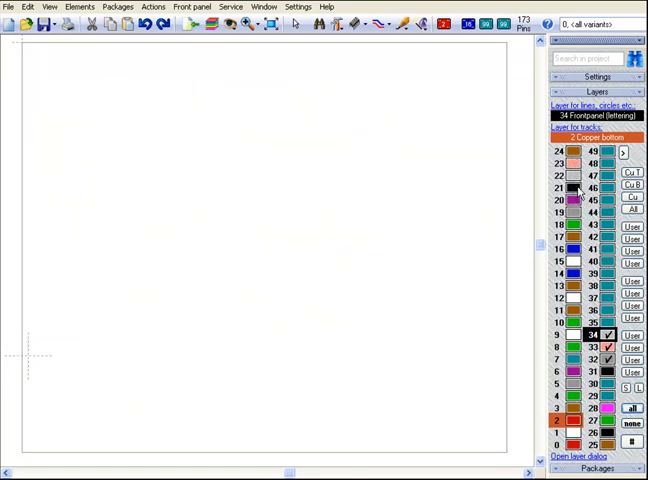
pyautogui.moveTo(510, 372)
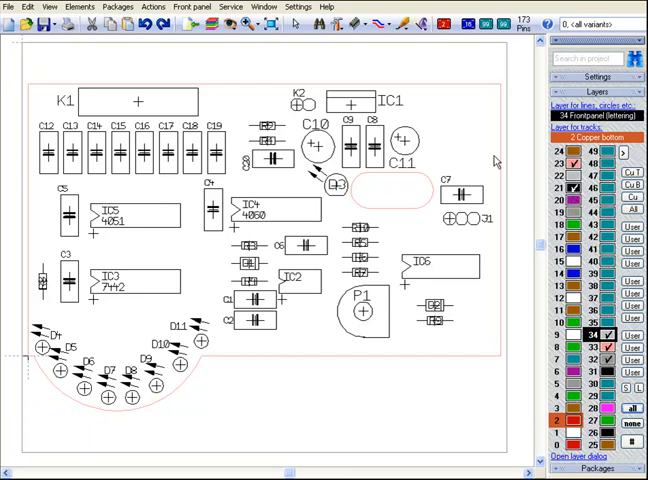
# Place 3 mm front panel drillings over the LEDs in the lower-left arc
pyautogui.click(192, 8)
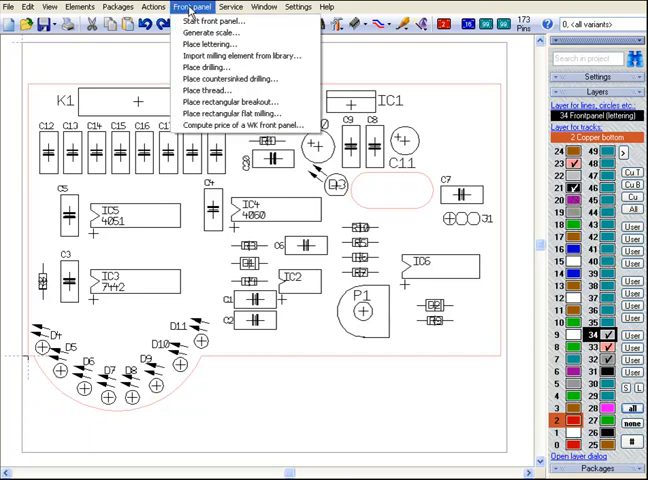
pyautogui.moveTo(212, 32)
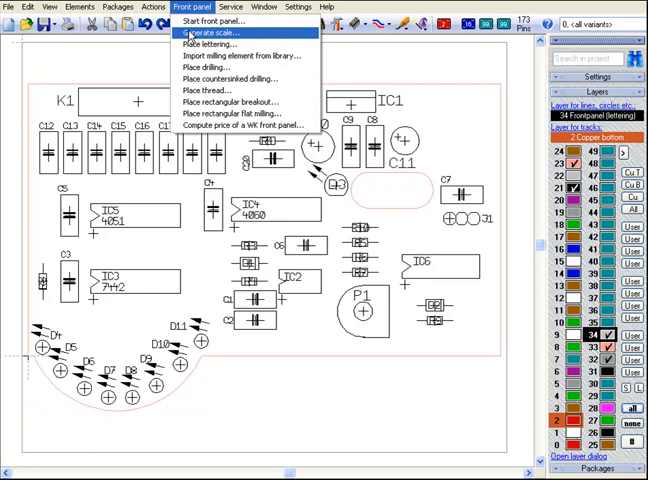
pyautogui.click(208, 66)
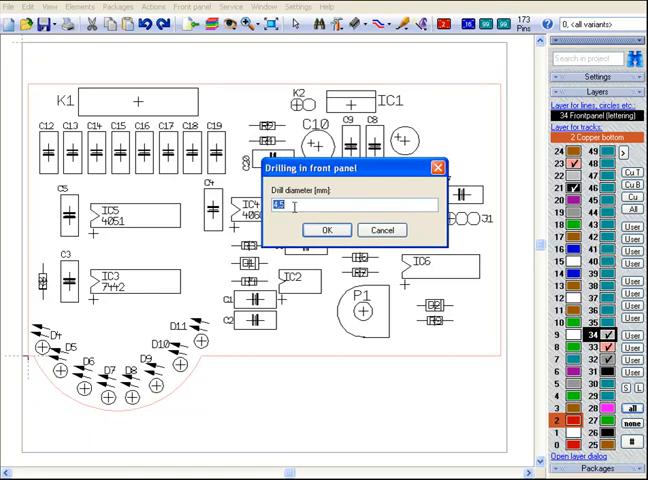
pyautogui.write('3')
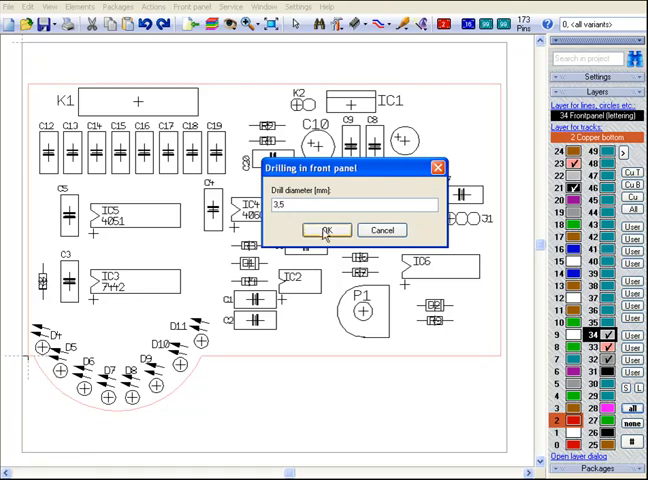
pyautogui.click(322, 230)
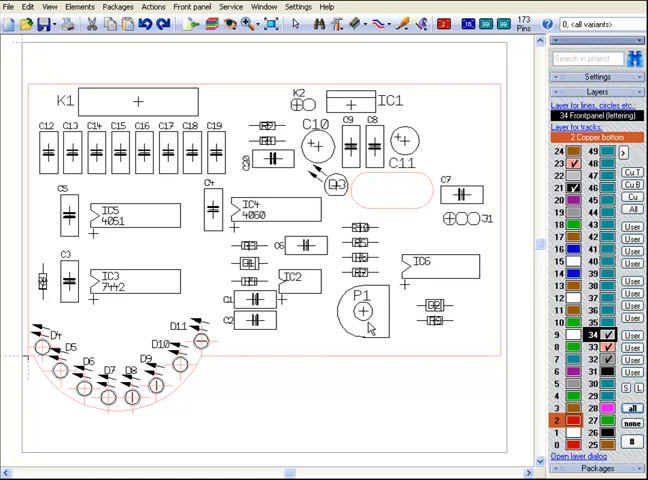
pyautogui.moveTo(368, 324)
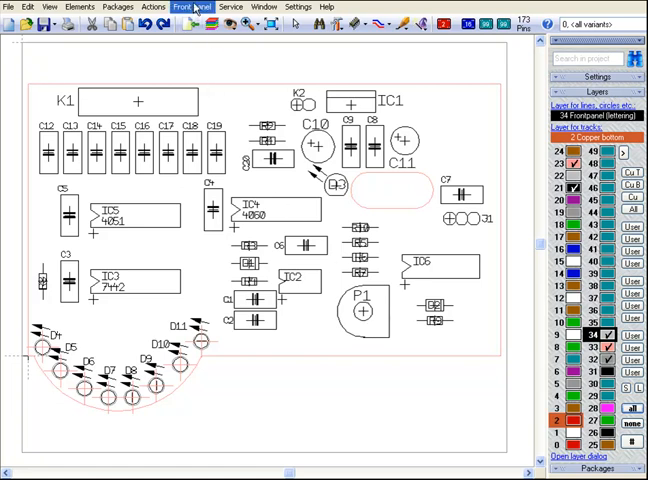
# Generate a radial potentiometer scale with numbered segment lines 0–5
pyautogui.click(190, 8)
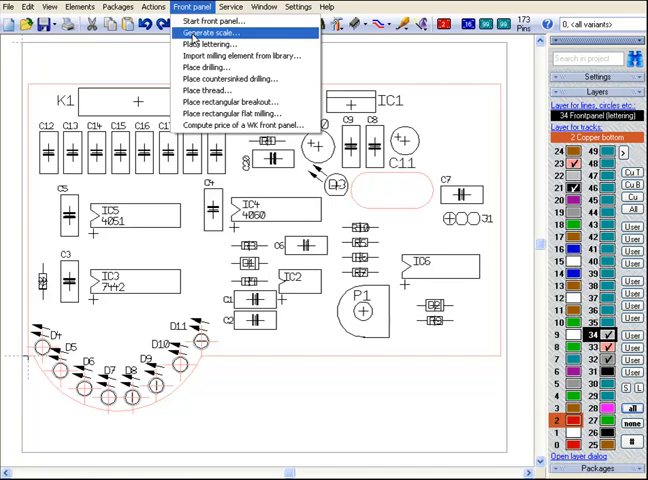
pyautogui.click(212, 32)
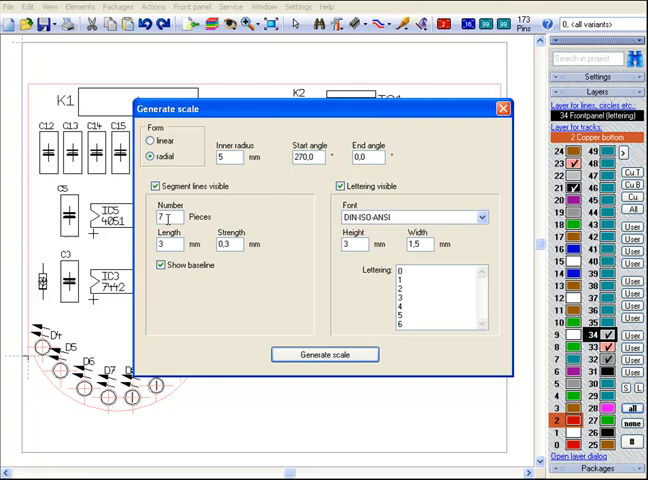
pyautogui.moveTo(168, 220)
pyautogui.write('2')
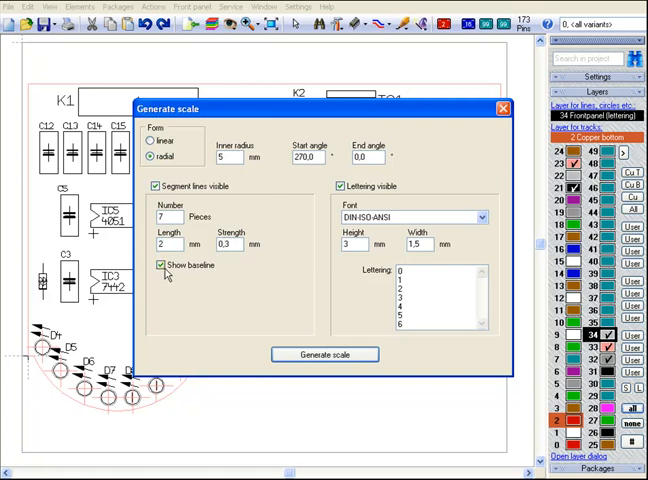
pyautogui.click(160, 264)
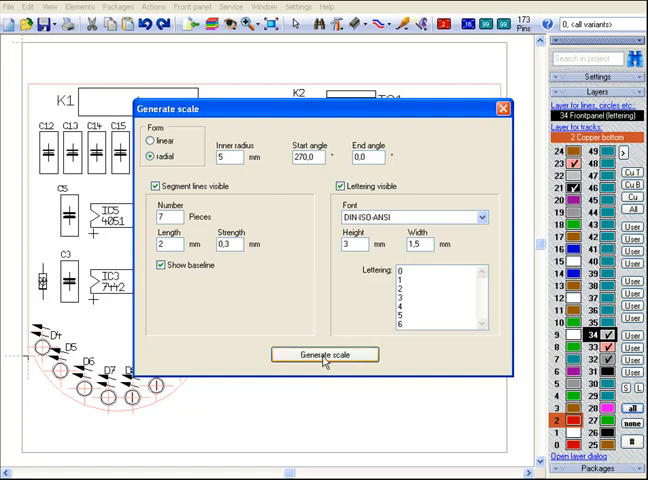
pyautogui.click(324, 354)
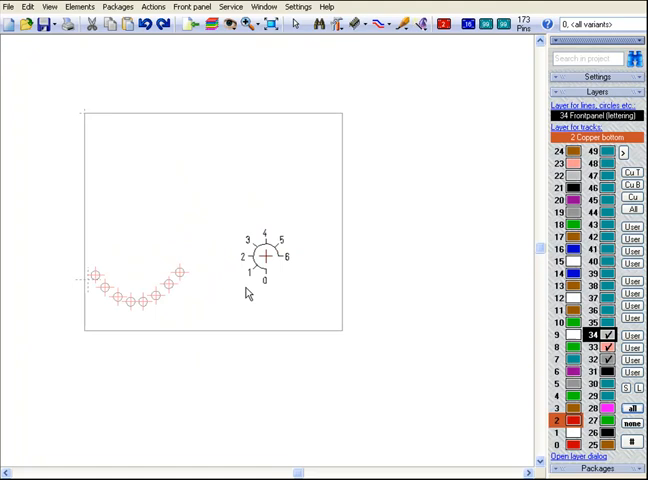
# Place a 4,5 mm shaft drilling at the potentiometer centre
pyautogui.click(190, 6)
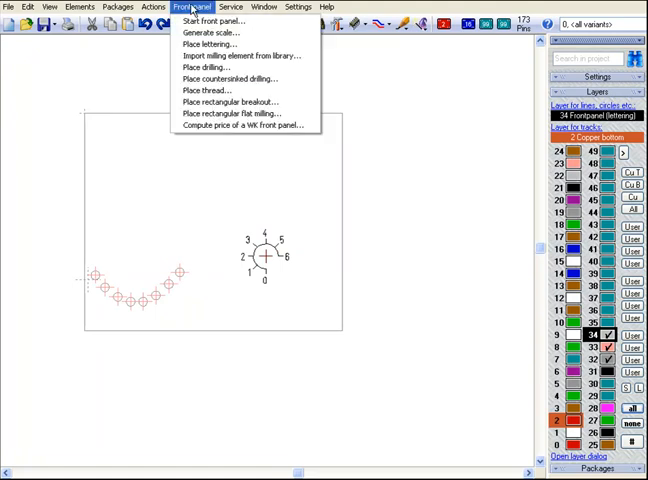
pyautogui.moveTo(204, 68)
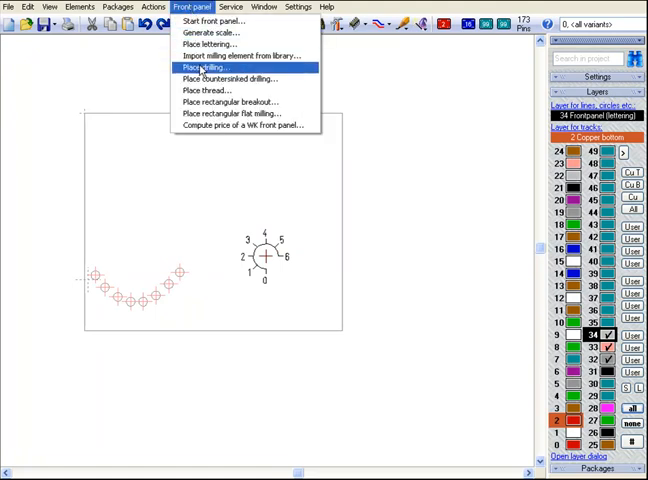
pyautogui.click(208, 68)
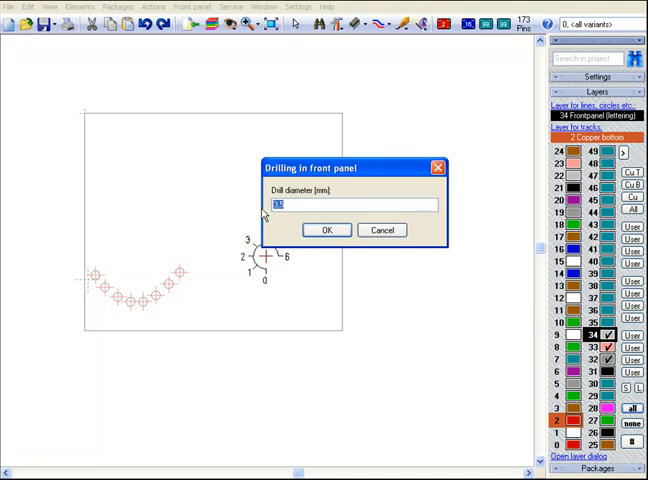
pyautogui.write('4,5')
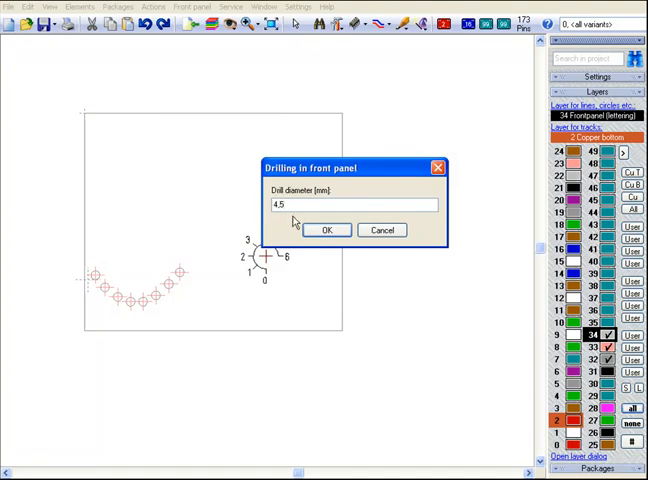
pyautogui.click(328, 230)
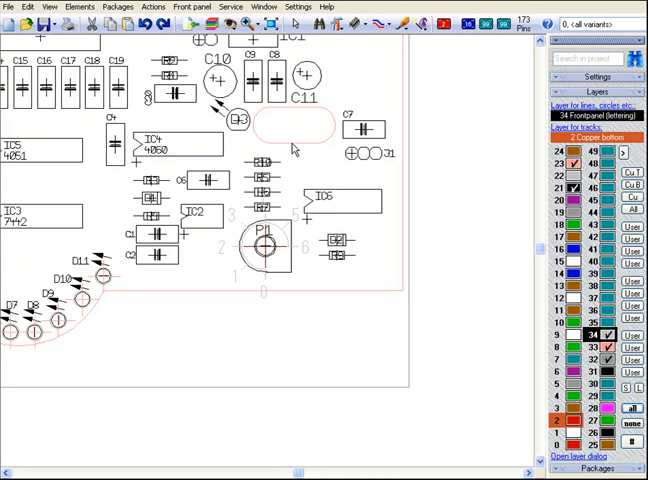
pyautogui.moveTo(230, 56)
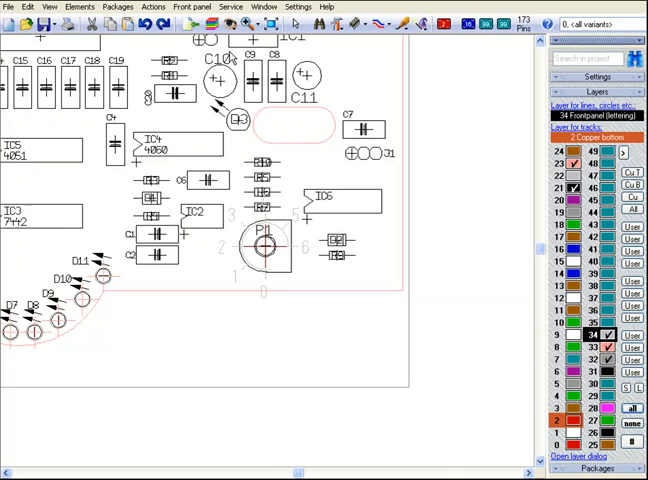
# Place a rectangular breakout with rounded corners over capacitor C11
pyautogui.click(190, 8)
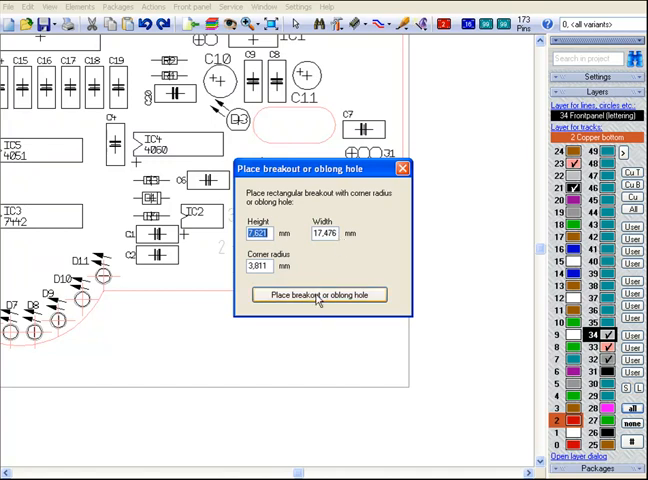
pyautogui.click(320, 294)
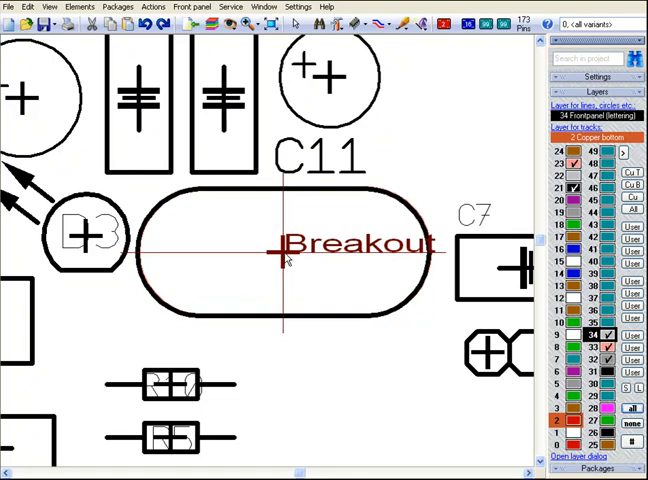
pyautogui.moveTo(332, 392)
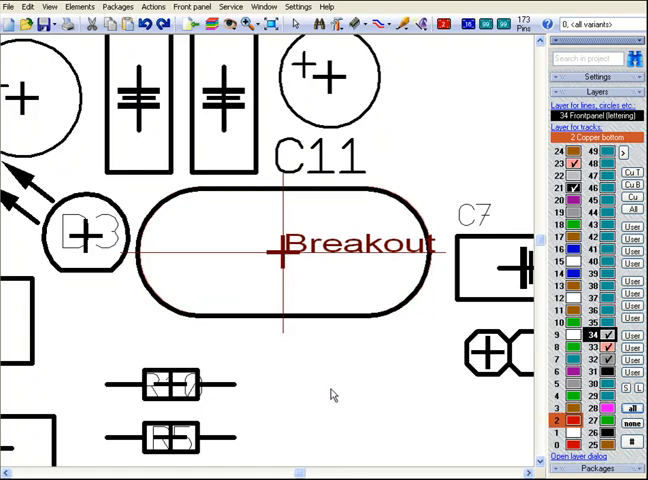
pyautogui.moveTo(494, 244)
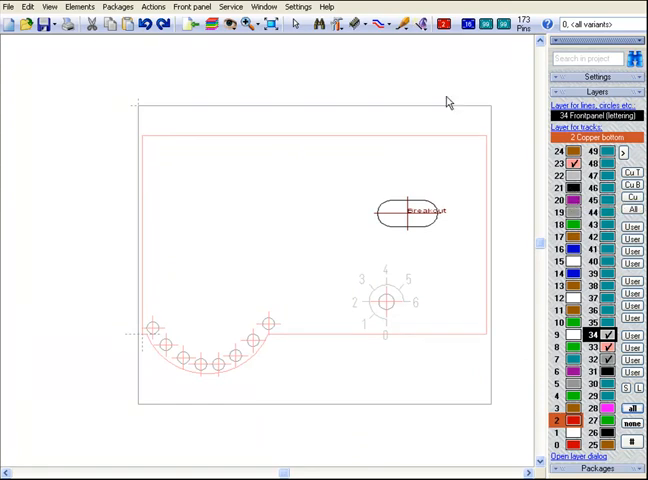
# Add front panel lettering with content 'Fill Level' and confirm it
pyautogui.click(190, 6)
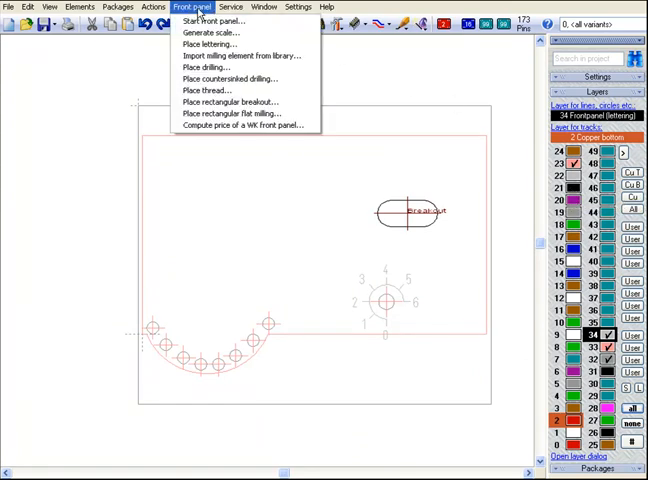
pyautogui.click(210, 42)
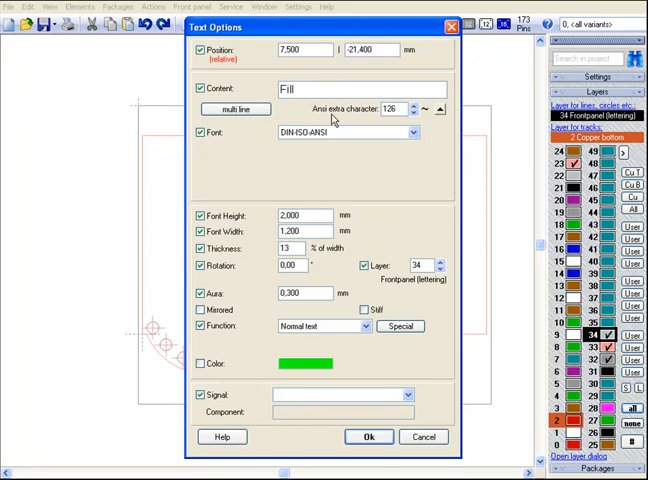
pyautogui.write('Level')
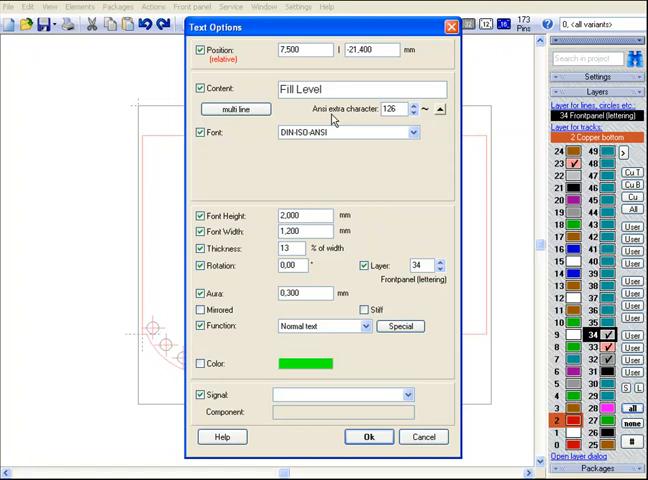
pyautogui.click(368, 436)
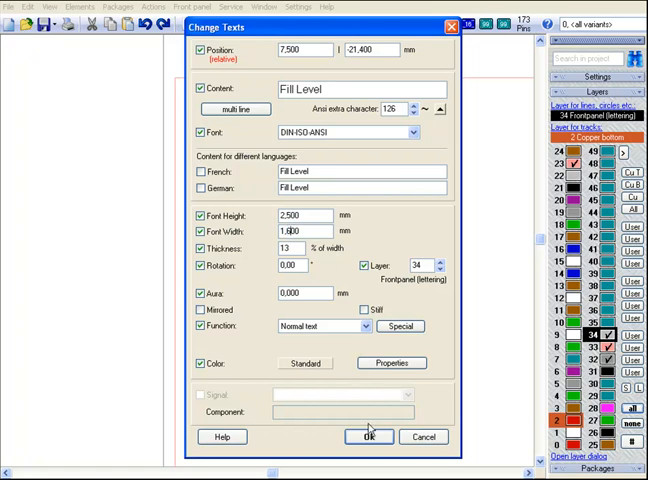
# Set the Fill Level lettering to 2,5 mm font height above the LED arc
pyautogui.click(368, 436)
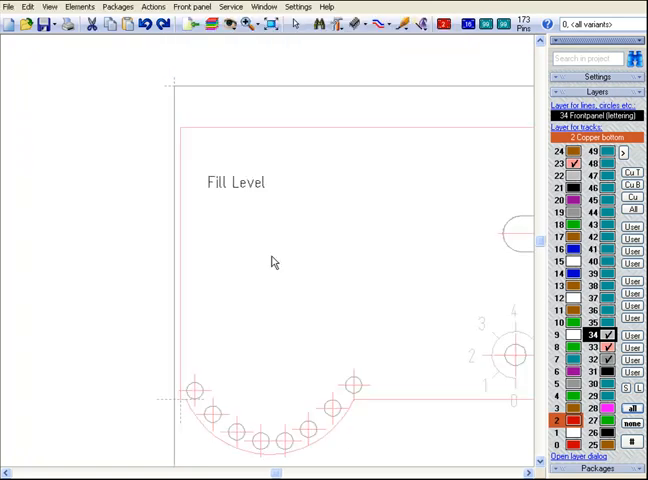